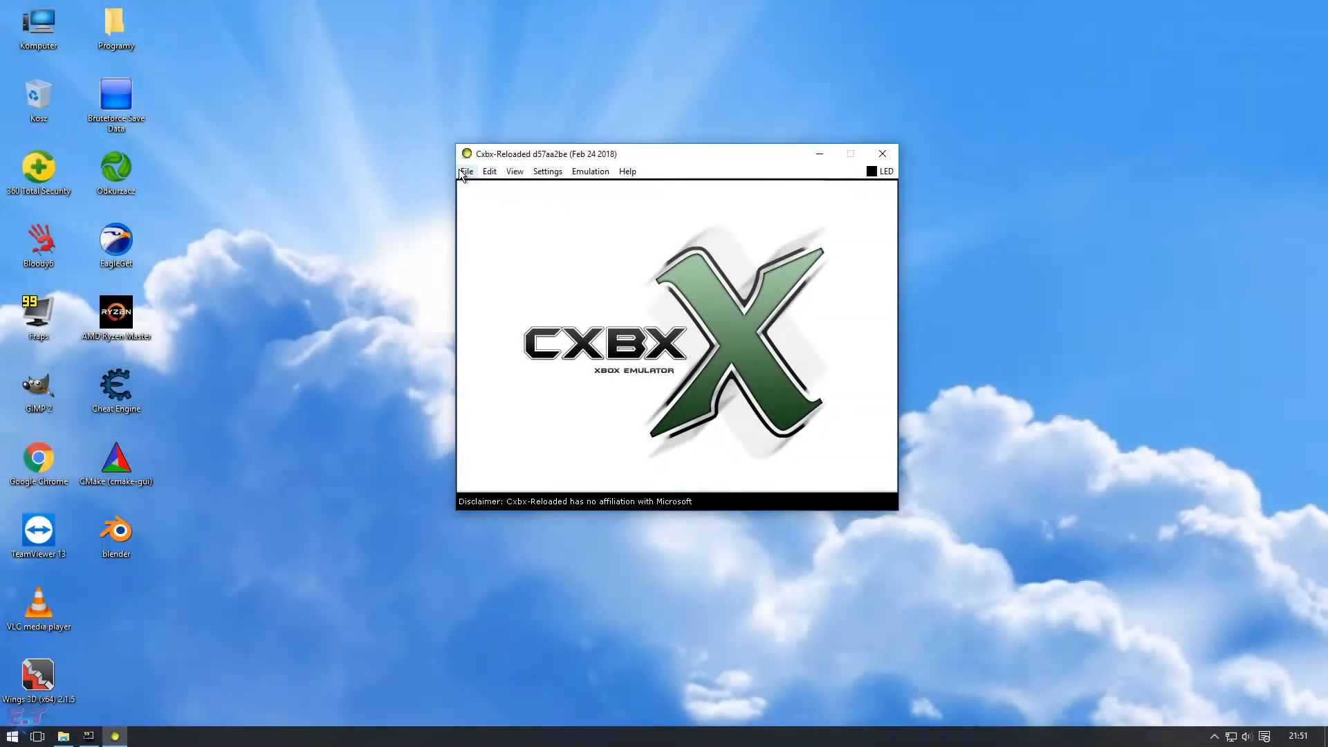
- Load the game's default.xbe via File > Open Xbe and begin emulation
click(466, 172)
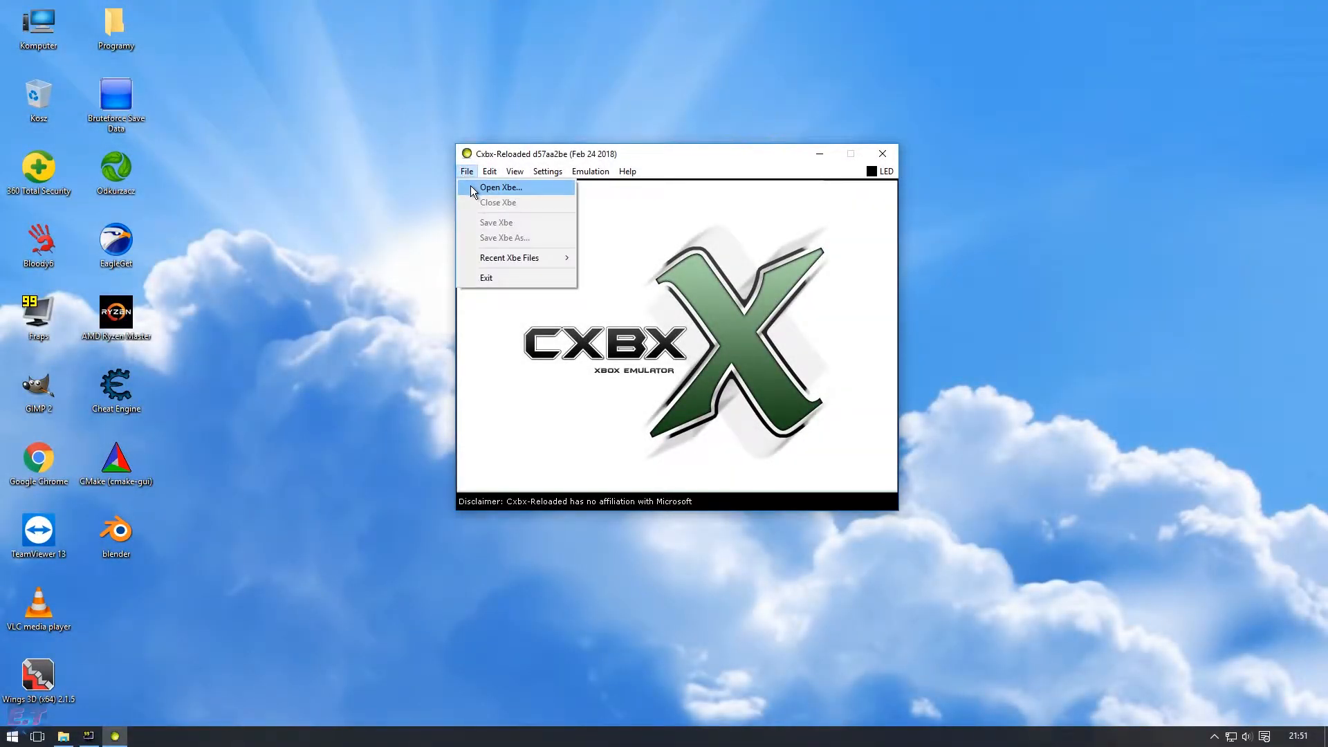
click(499, 186)
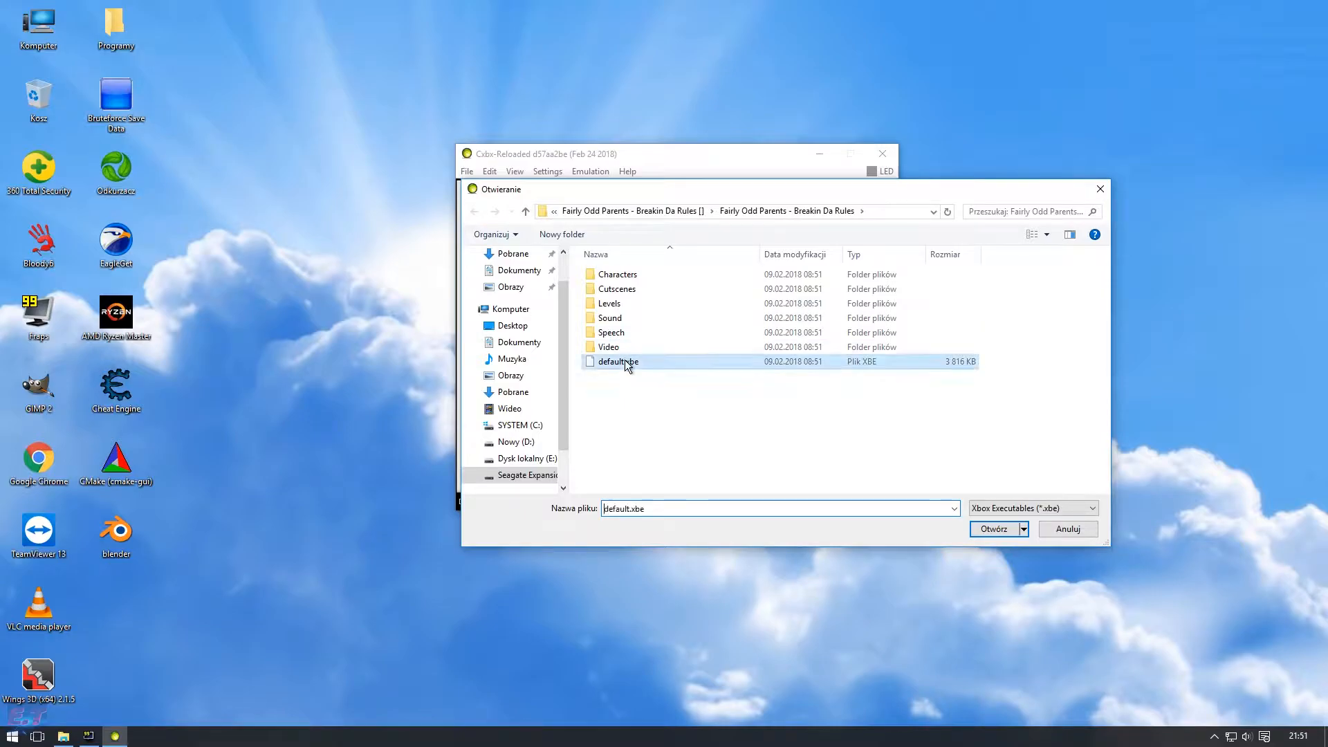
click(995, 528)
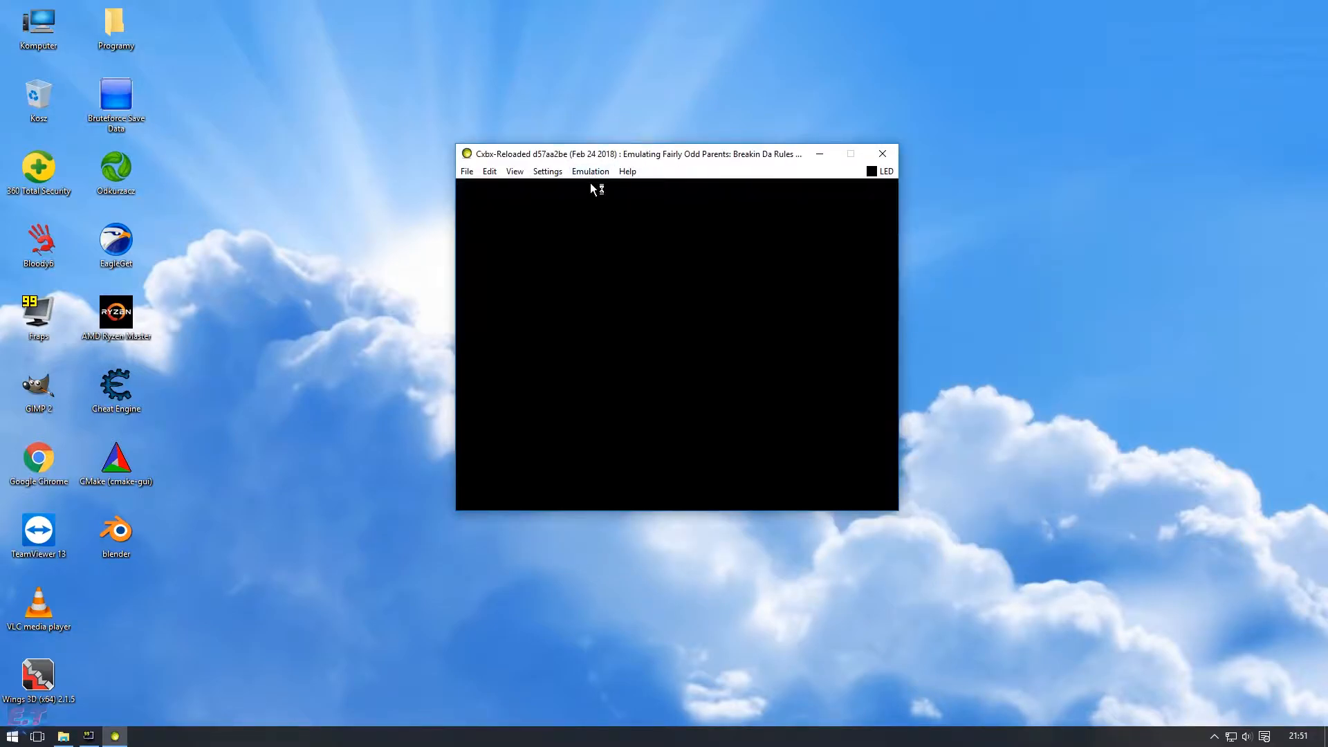